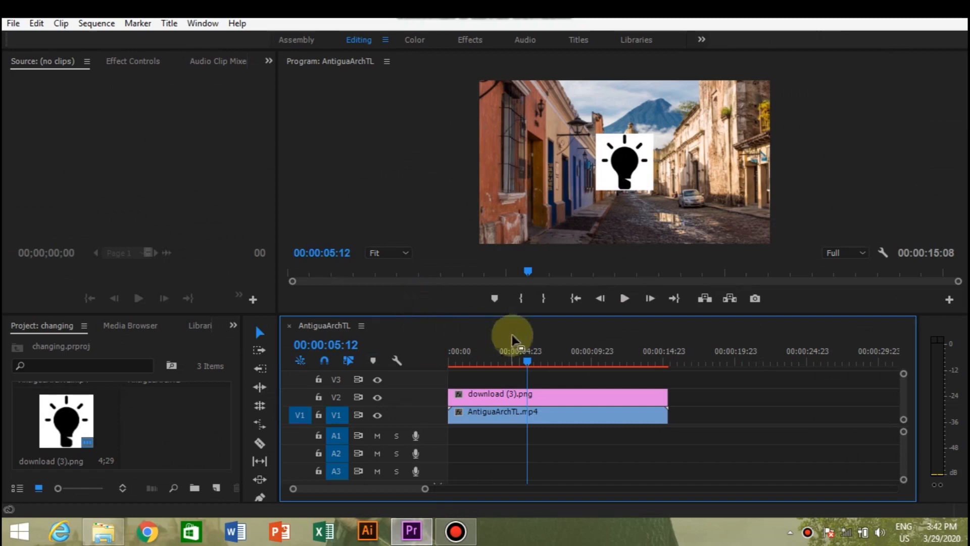
mouse_move(624, 209)
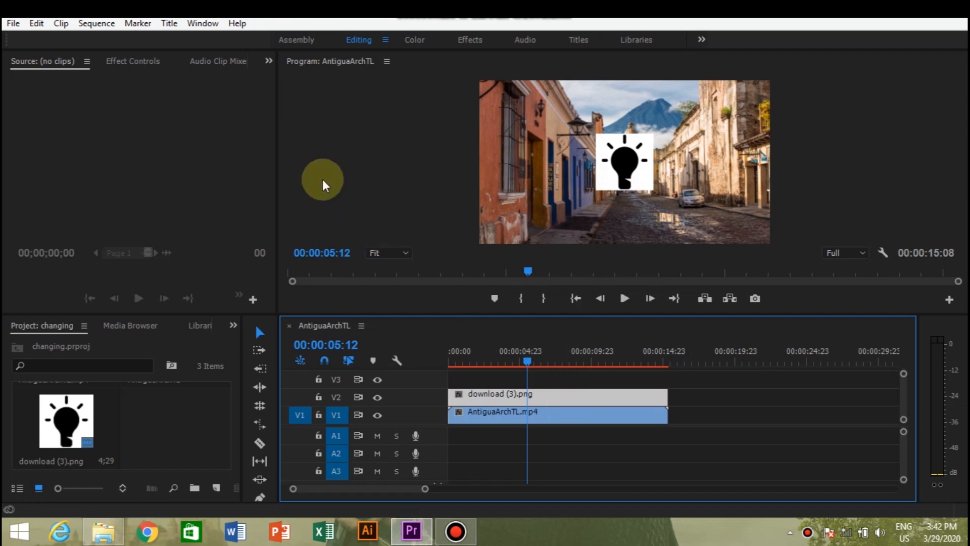
Set the lightbulb PNG clip's Opacity blend mode to Darken so its white background vanishes.
left_click(132, 60)
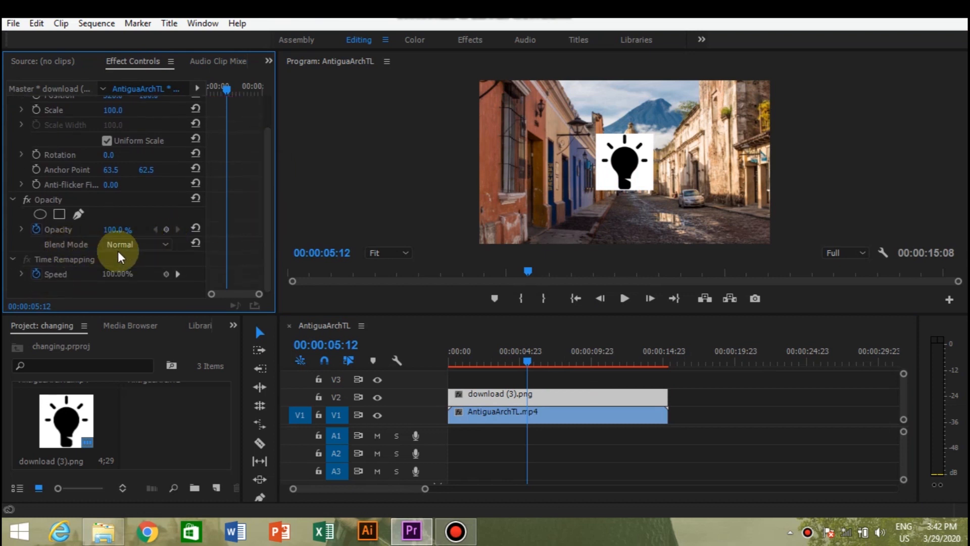
left_click(136, 244)
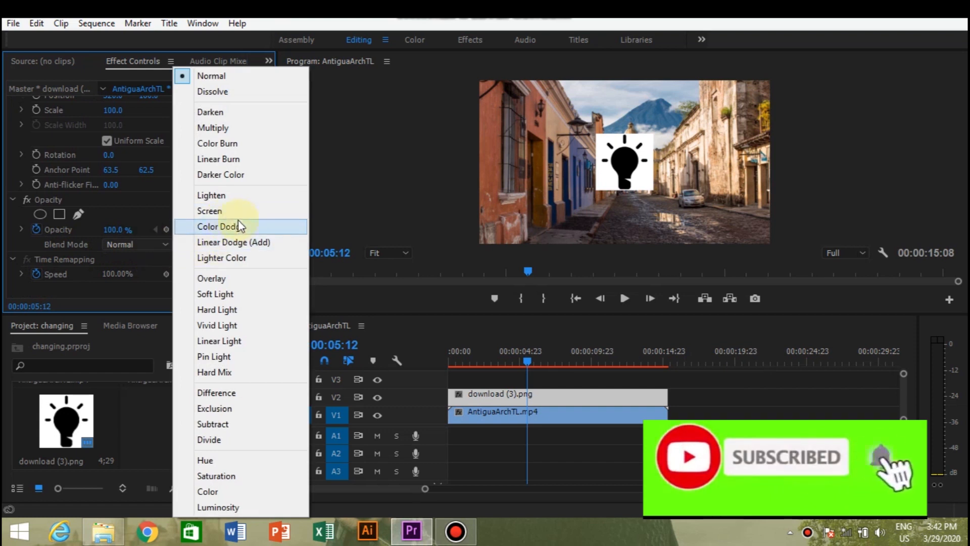
left_click(210, 112)
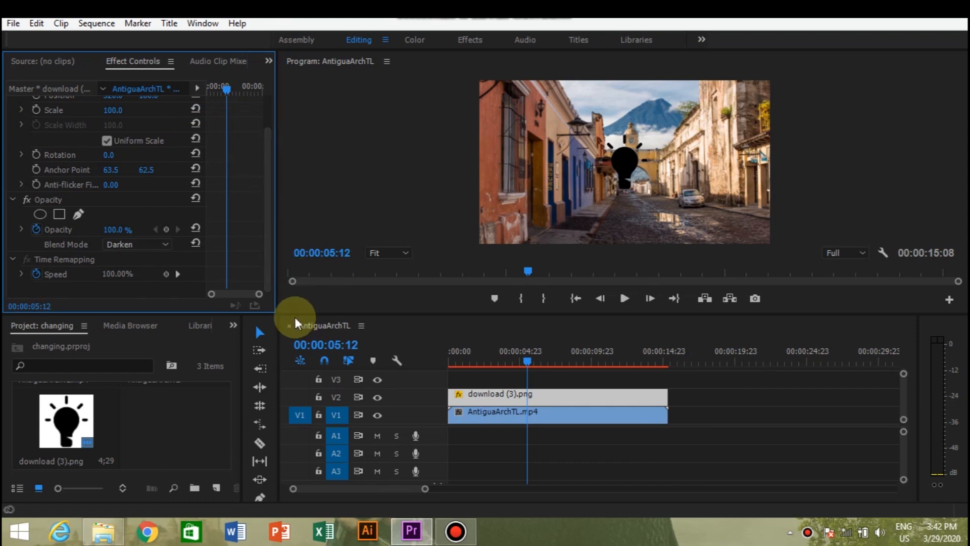
mouse_move(466, 310)
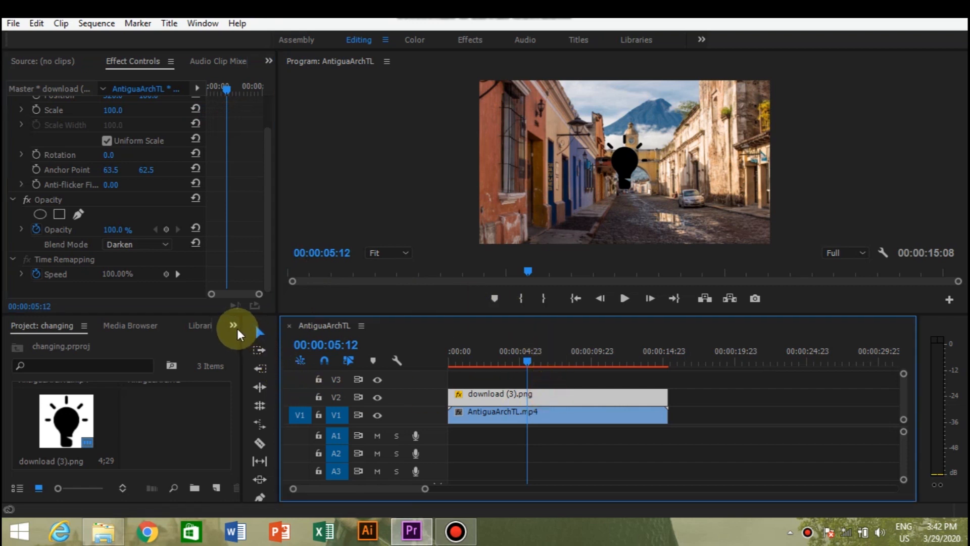
Find 'invert' in the Effects library and drop the Invert effect onto the lightbulb clip on V2.
left_click(234, 325)
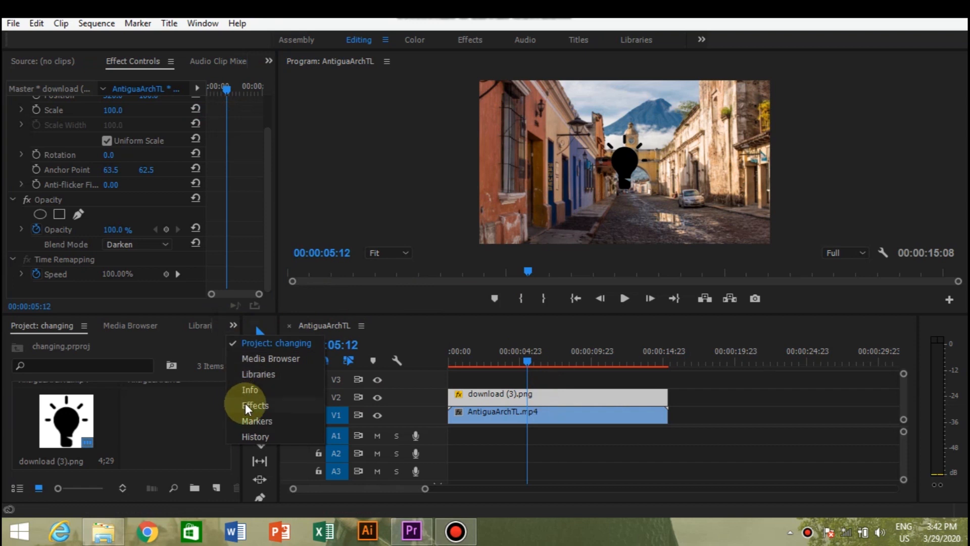
left_click(255, 405)
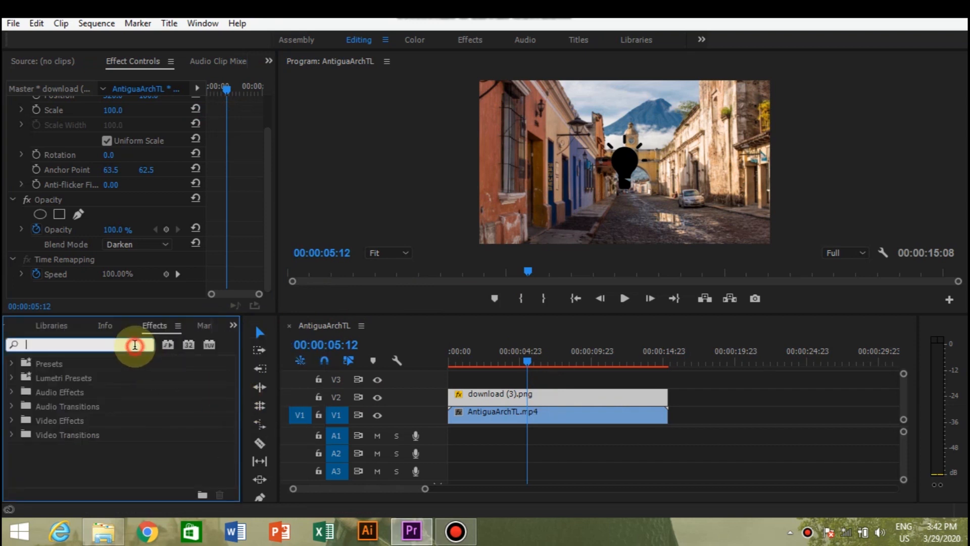
type("invert")
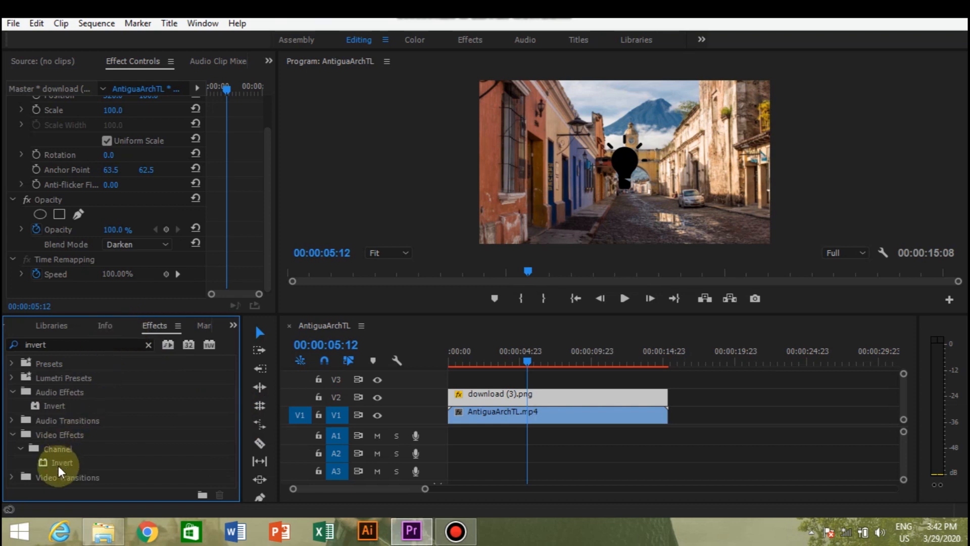
left_click_drag(61, 462, 495, 394)
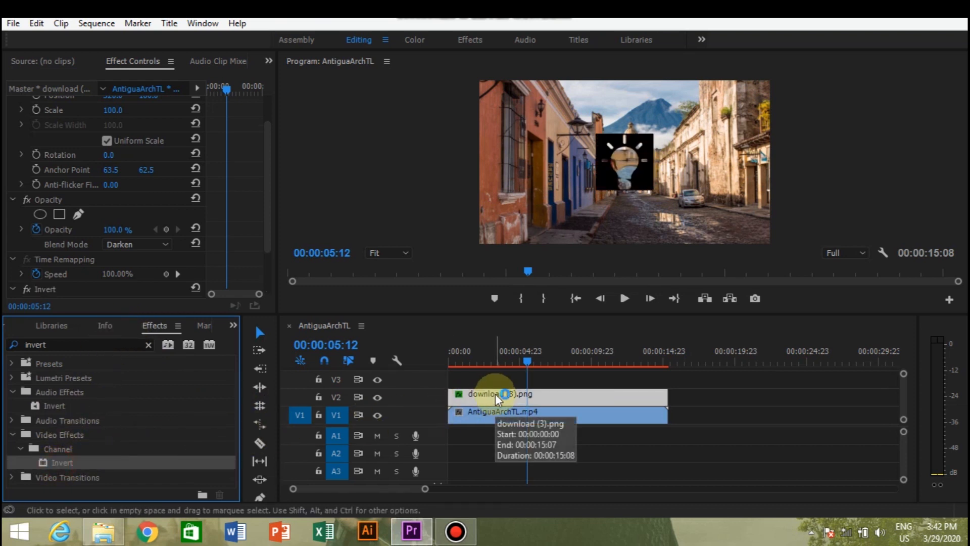
mouse_move(554, 394)
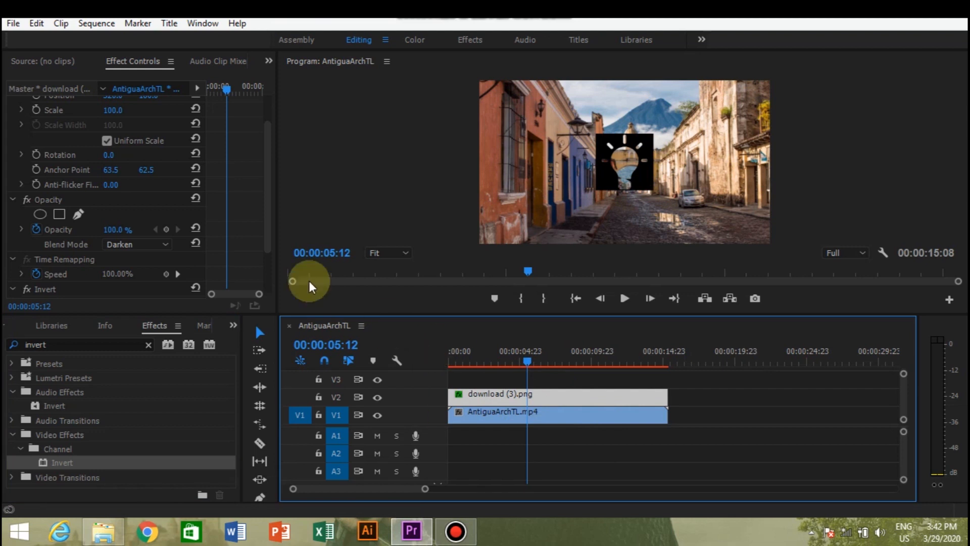
mouse_move(267, 129)
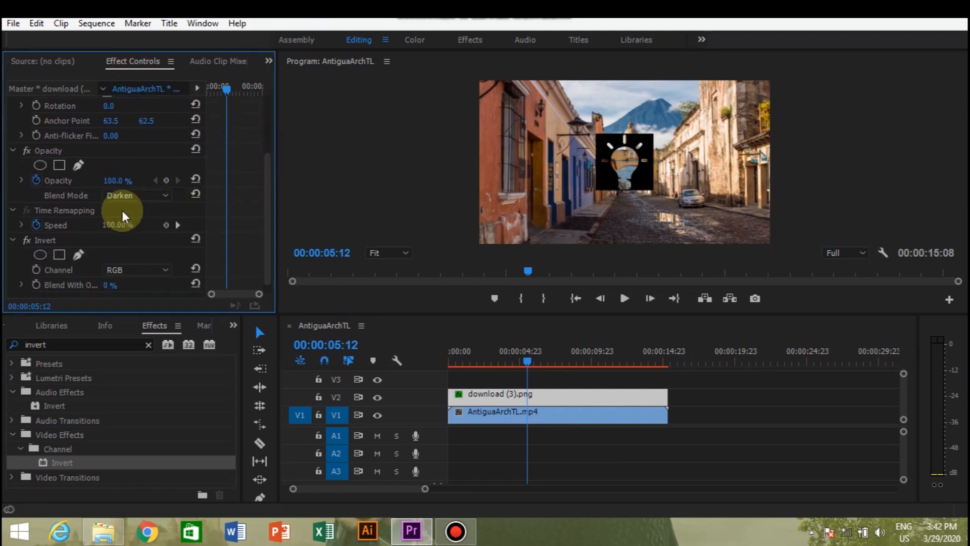
Change the lightbulb clip's blend mode from Darken to Screen, leaving a white bulb over the street.
left_click(132, 196)
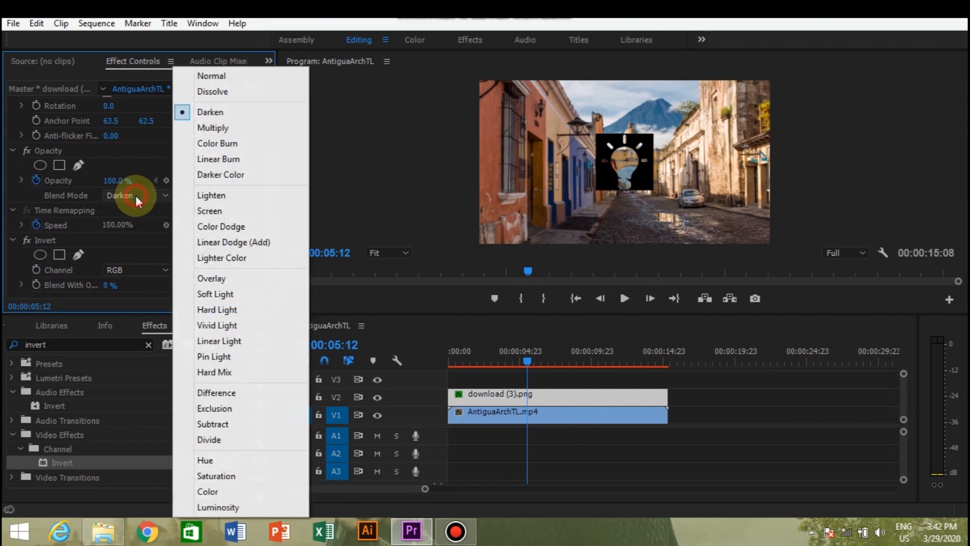
left_click(209, 211)
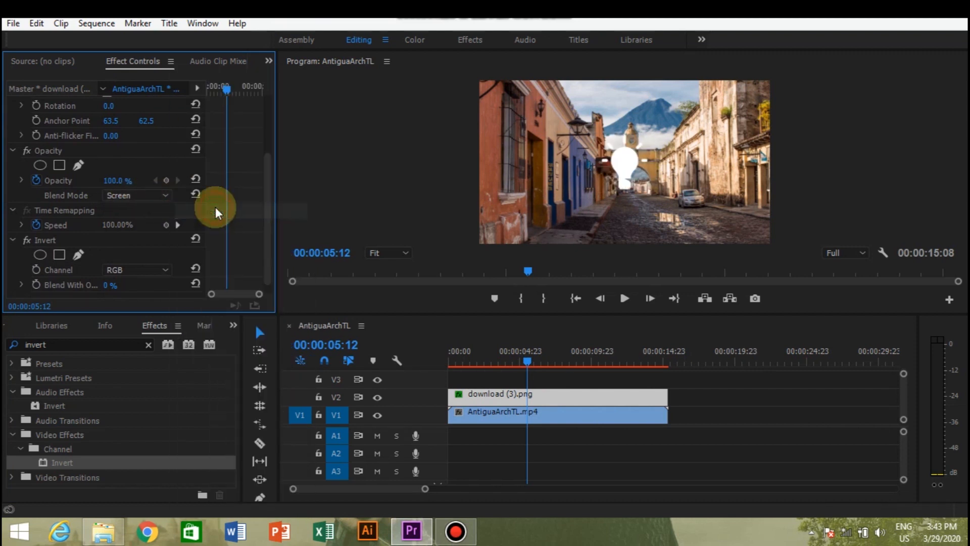
mouse_move(428, 251)
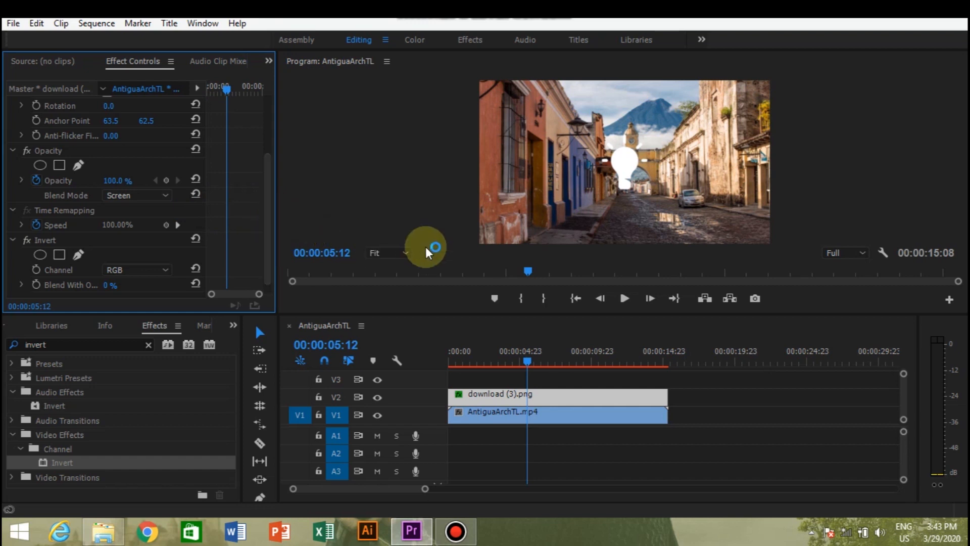
mouse_move(594, 248)
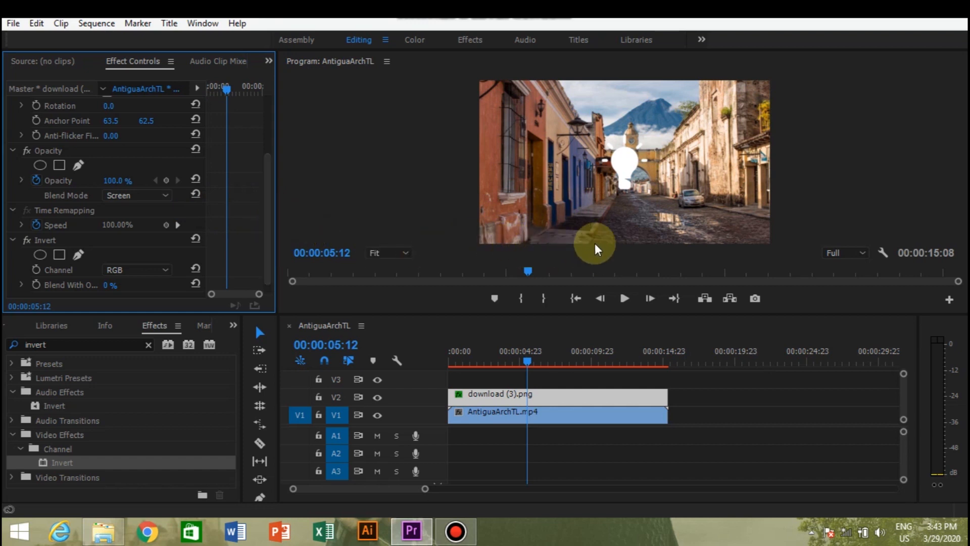
mouse_move(622, 207)
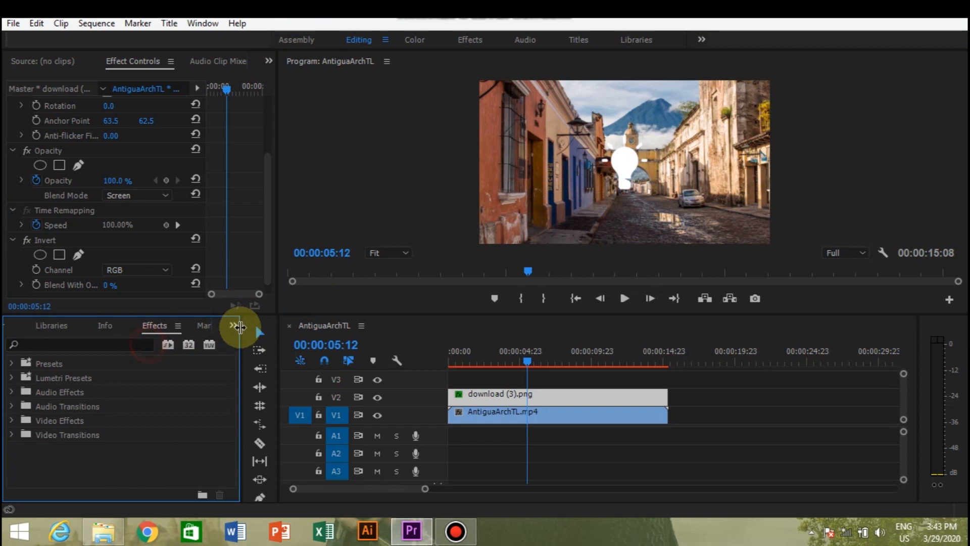
Switch the panel back to Project: changing to show the media bin with the lightbulb image.
left_click(234, 326)
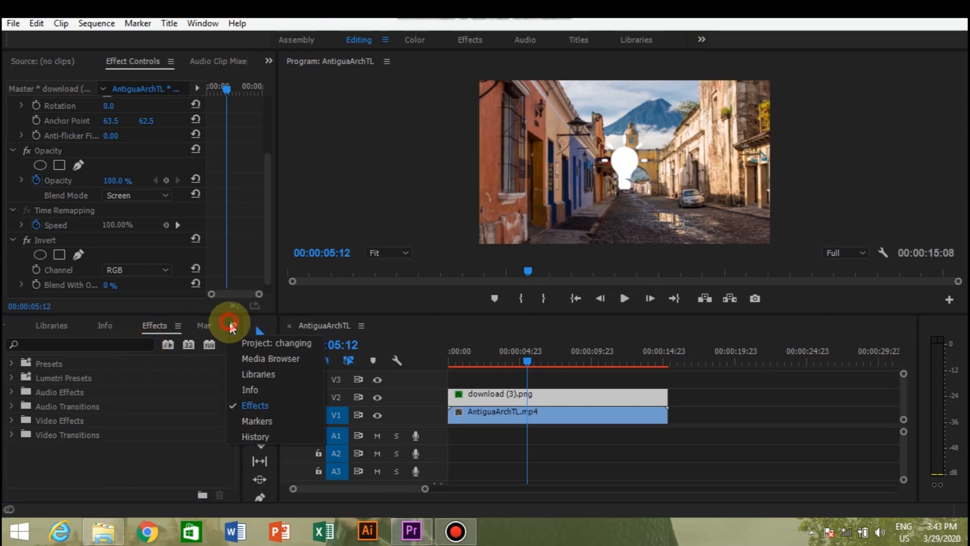
left_click(276, 343)
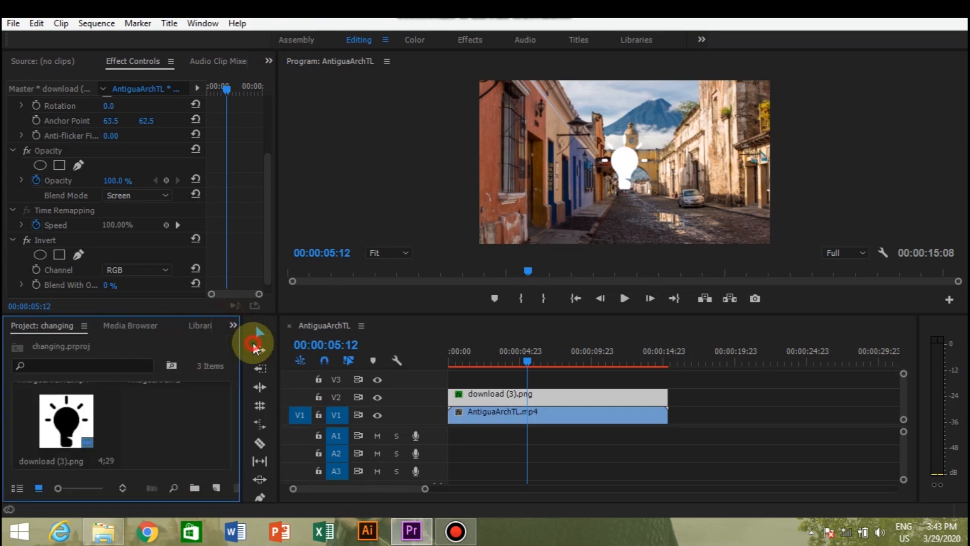